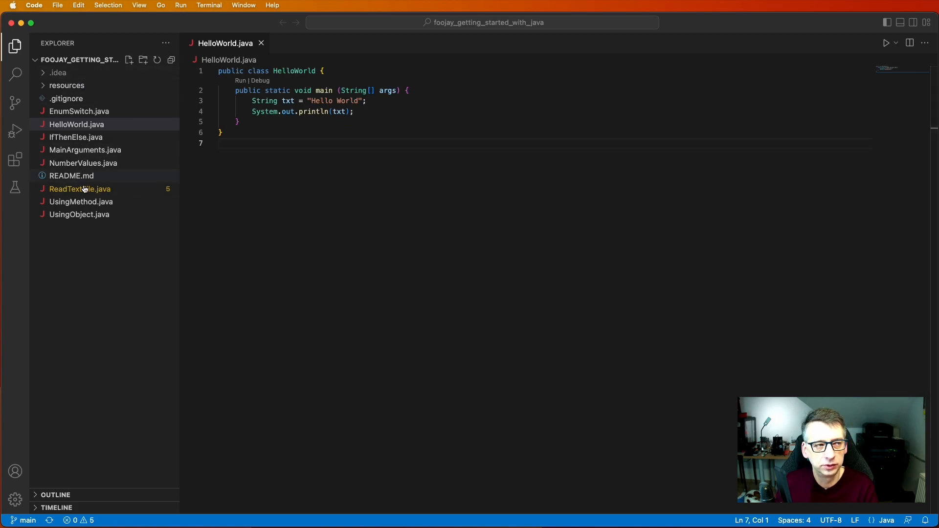
{"action": "mouse_move", "coordinate": [79, 214]}
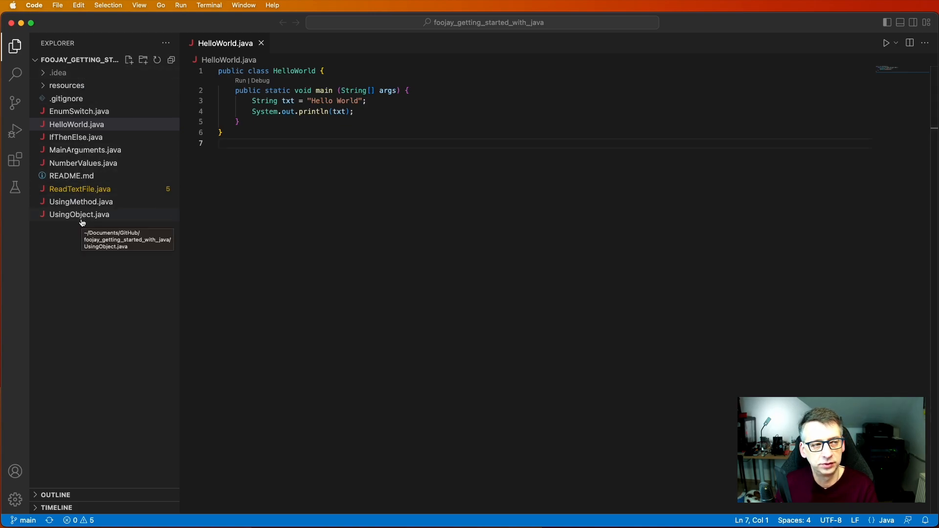
{"action": "mouse_move", "coordinate": [400, 217]}
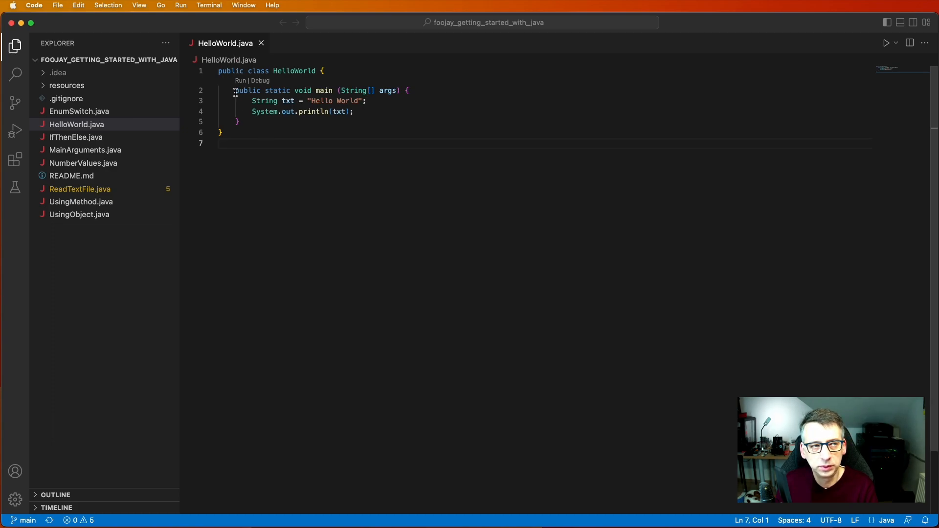
- Start a new shell terminal in the foojay_getting_started_with_java project folder
{"action": "left_click", "coordinate": [209, 5]}
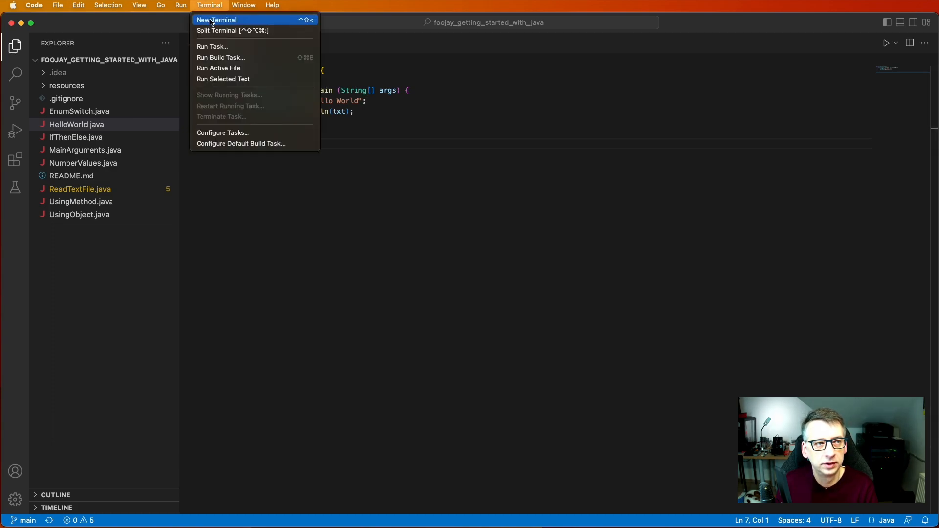
{"action": "left_click", "coordinate": [216, 20]}
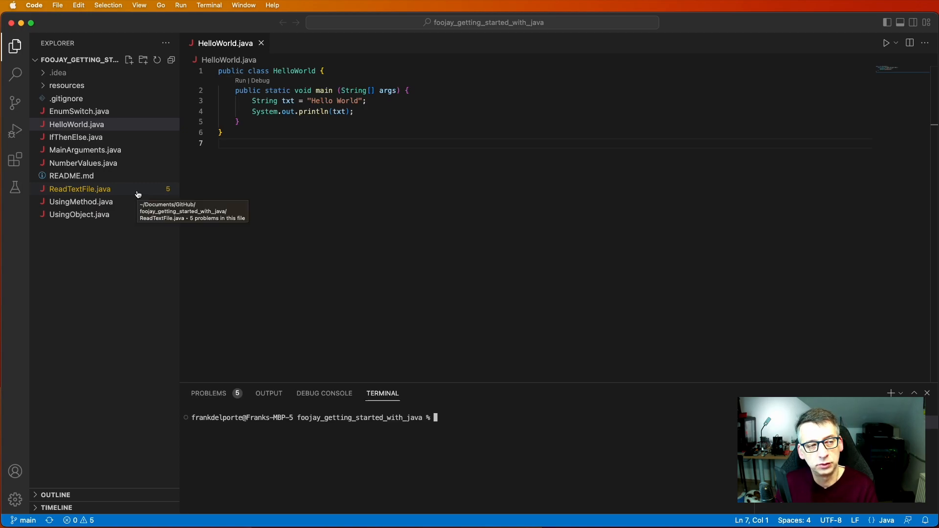
{"action": "mouse_move", "coordinate": [63, 182]}
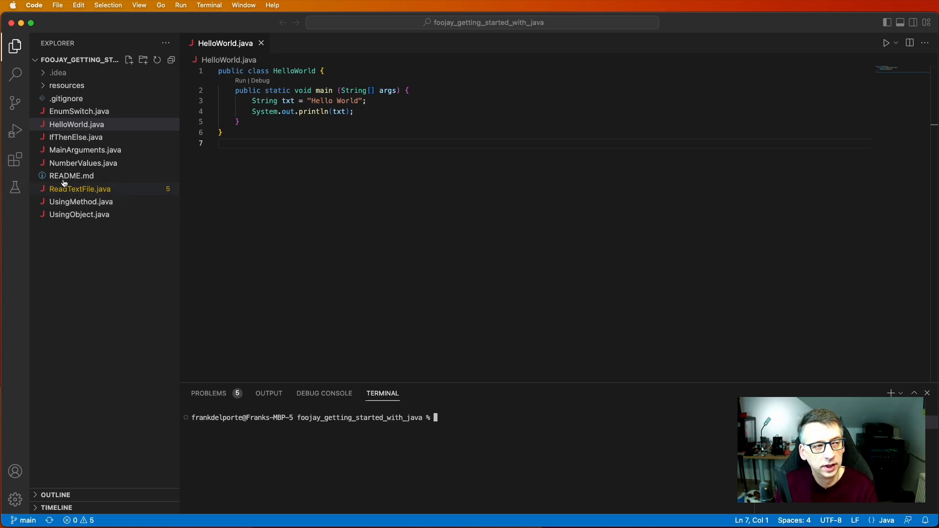
{"action": "mouse_move", "coordinate": [14, 160]}
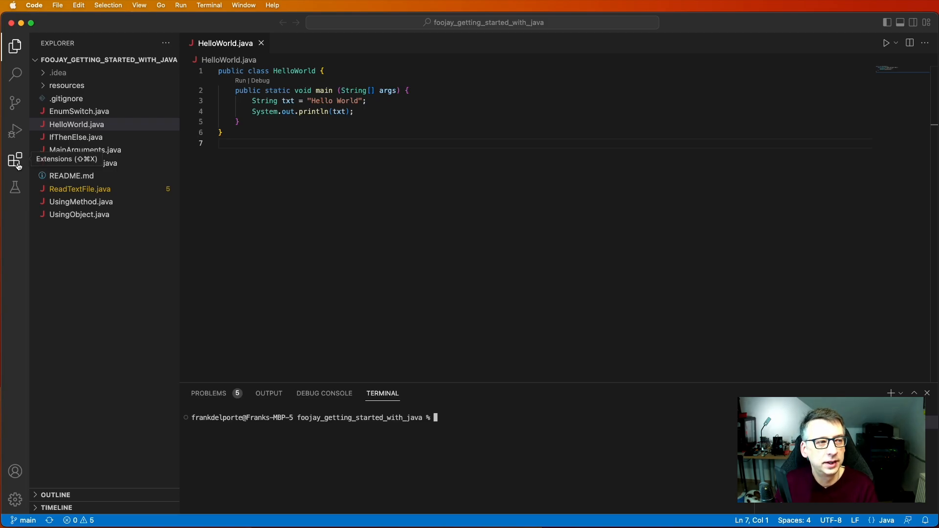
{"action": "left_click", "coordinate": [14, 160]}
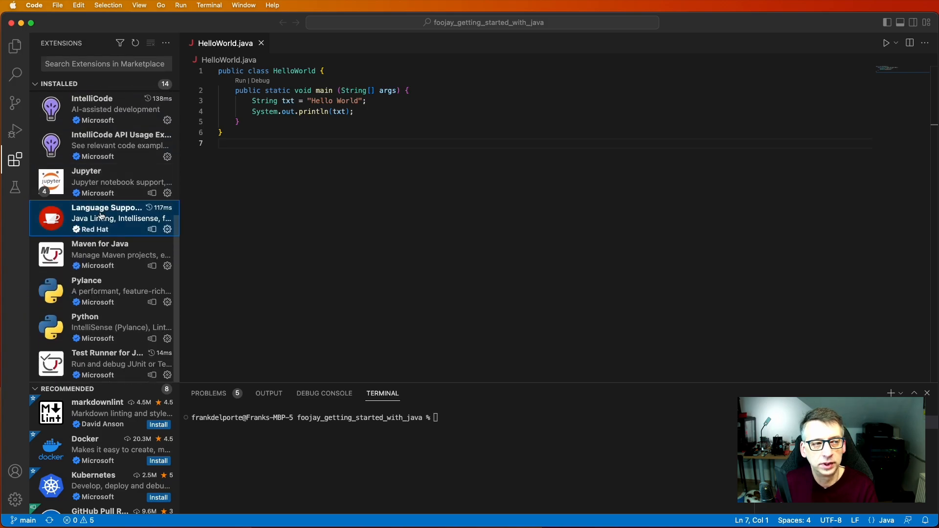
{"action": "left_click", "coordinate": [102, 218]}
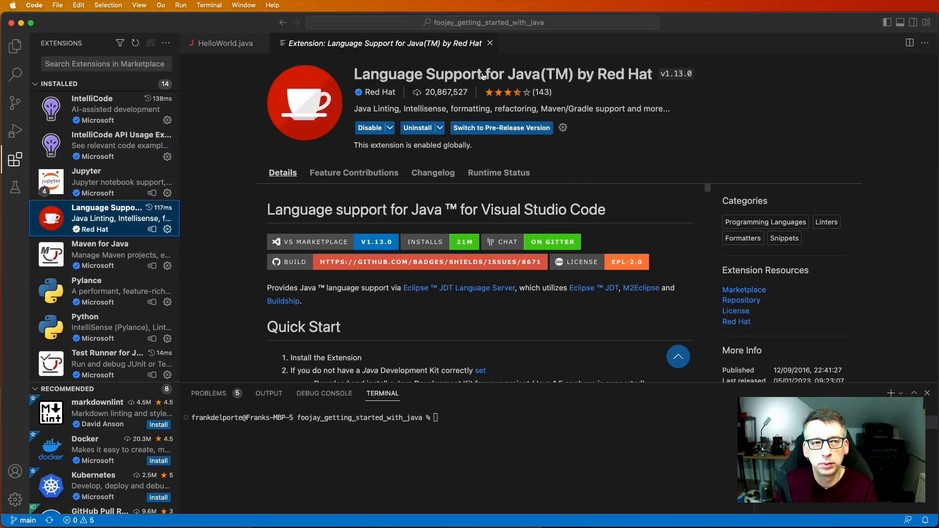
{"action": "mouse_move", "coordinate": [622, 75]}
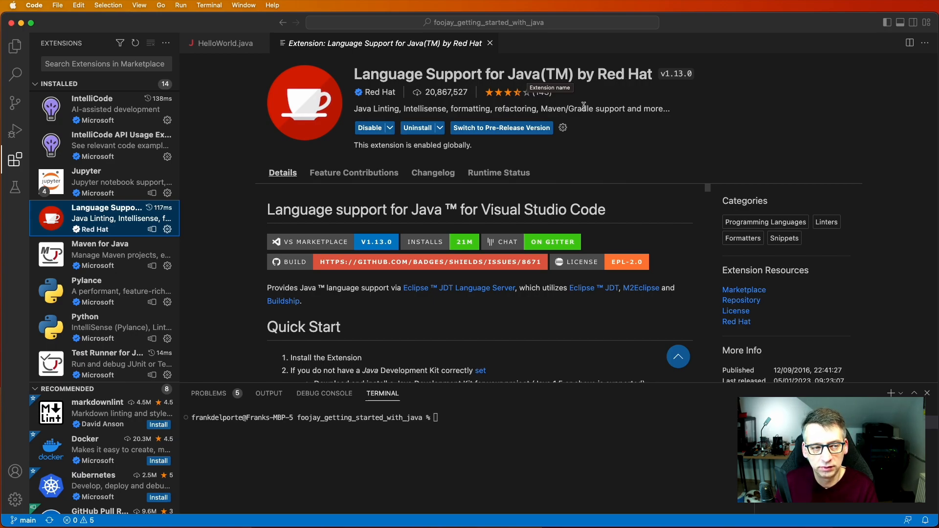
{"action": "mouse_move", "coordinate": [572, 121]}
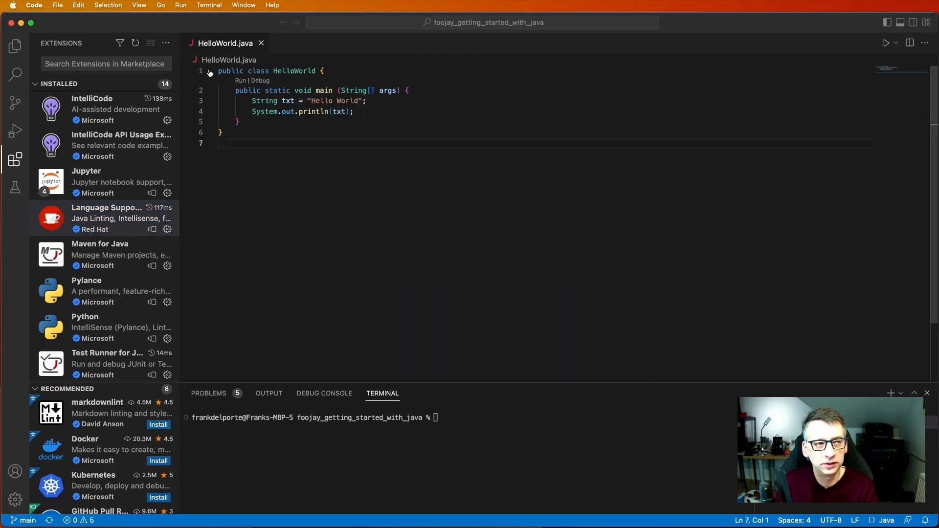
{"action": "left_click", "coordinate": [14, 46]}
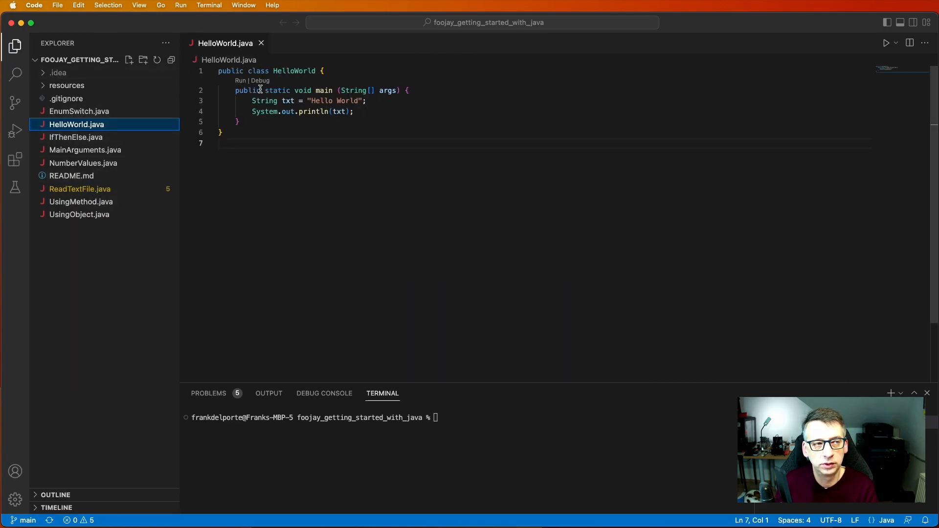